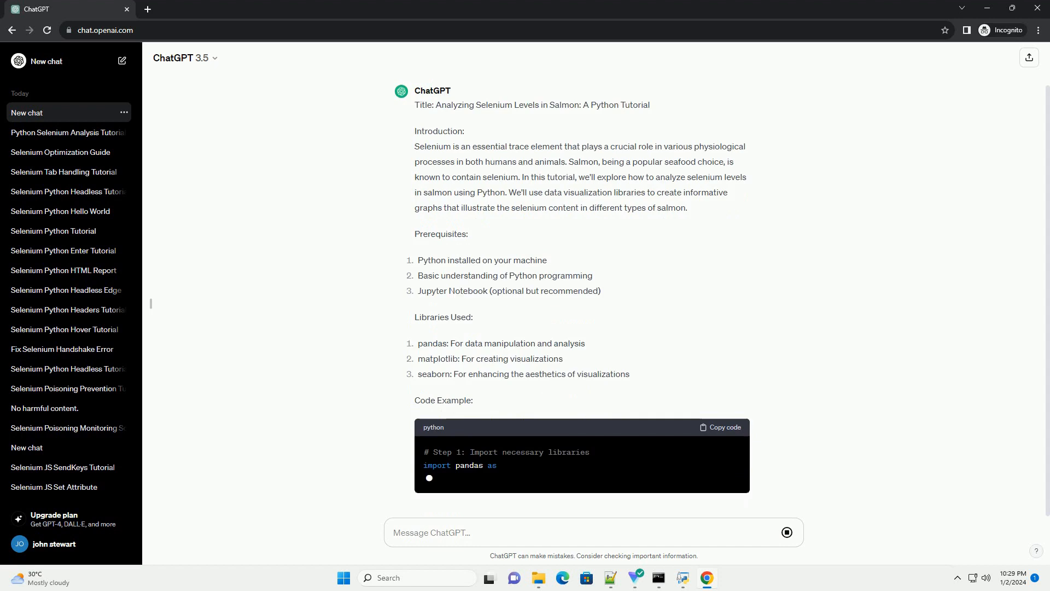
{"action": "scroll", "scroll_direction": "down", "scroll_amount": 3}
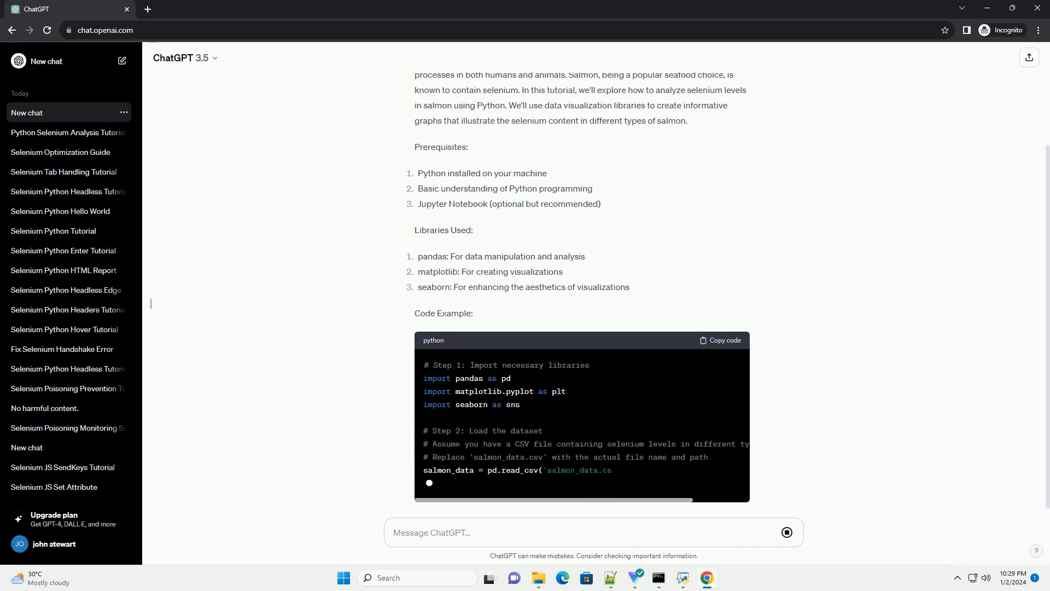
{"action": "scroll", "scroll_direction": "down", "scroll_amount": 3}
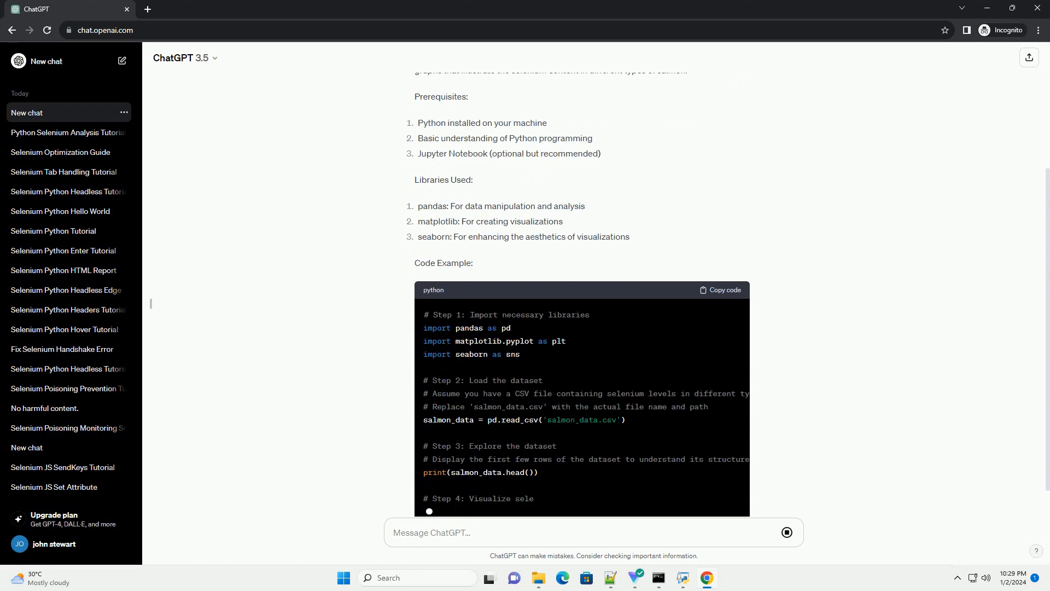
{"action": "scroll", "scroll_direction": "down", "scroll_amount": 3}
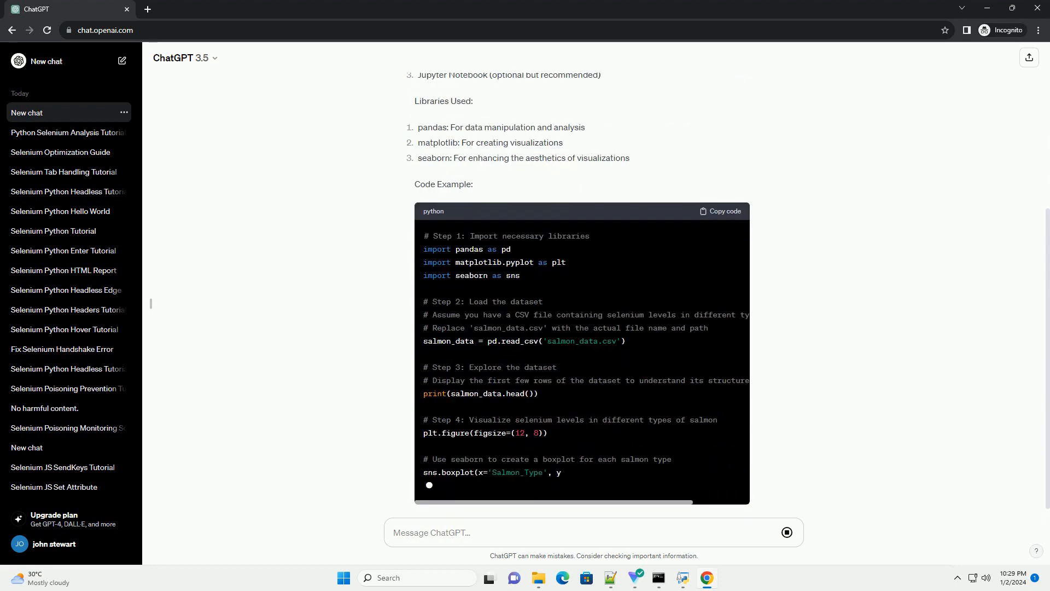
{"action": "scroll", "scroll_direction": "down", "scroll_amount": 3}
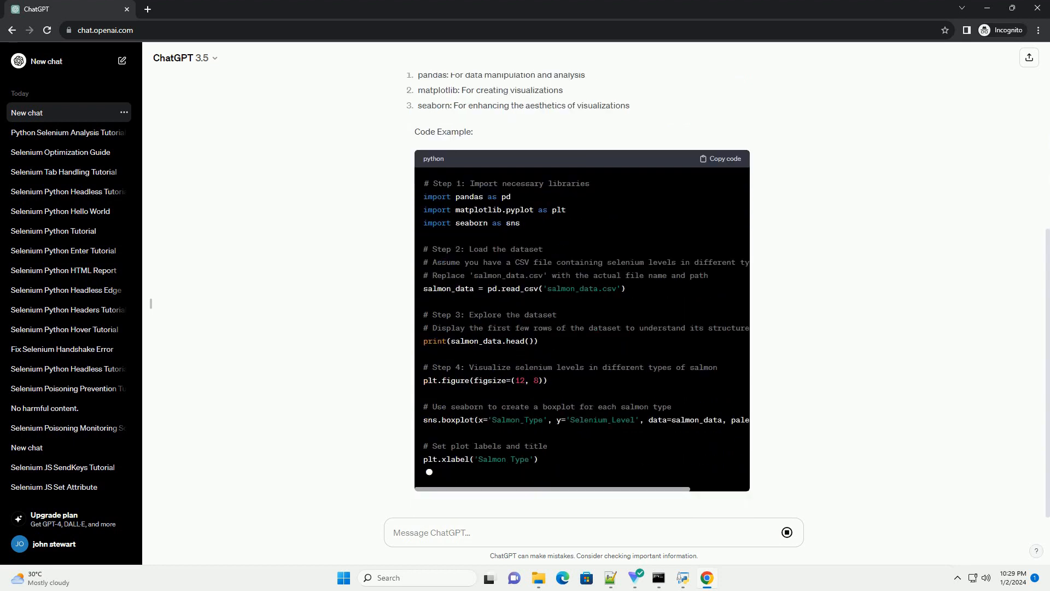
{"action": "scroll", "scroll_direction": "down", "scroll_amount": 3}
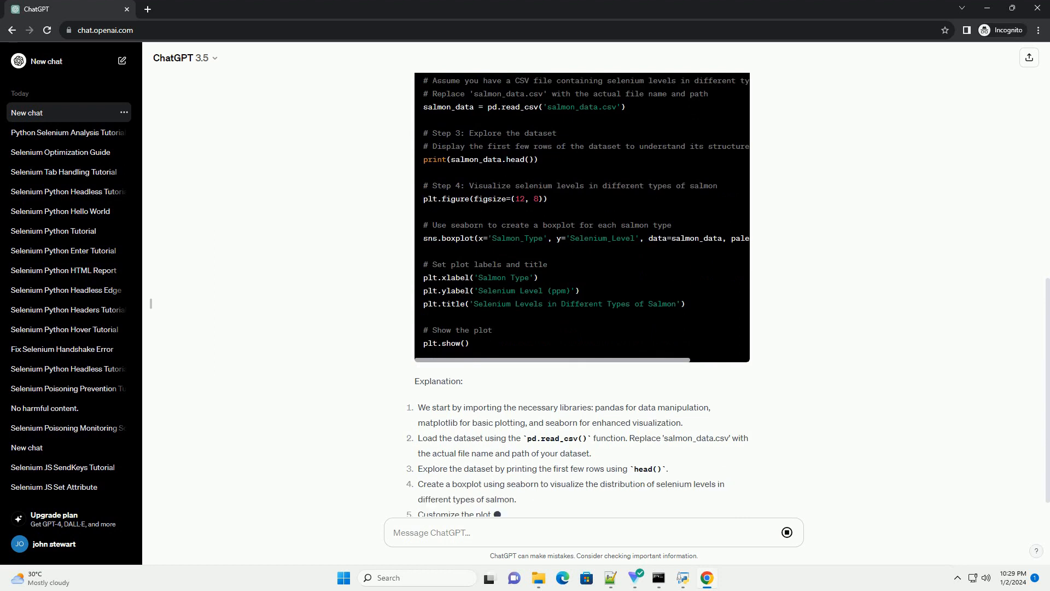
{"action": "scroll", "scroll_direction": "down", "scroll_amount": 3}
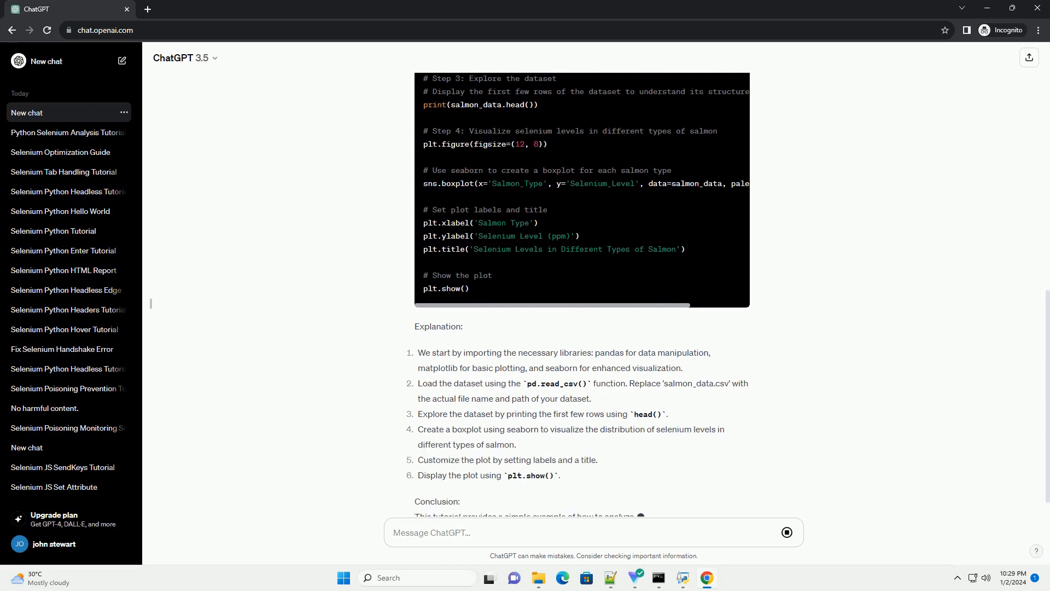
{"action": "scroll", "scroll_direction": "down", "scroll_amount": 3}
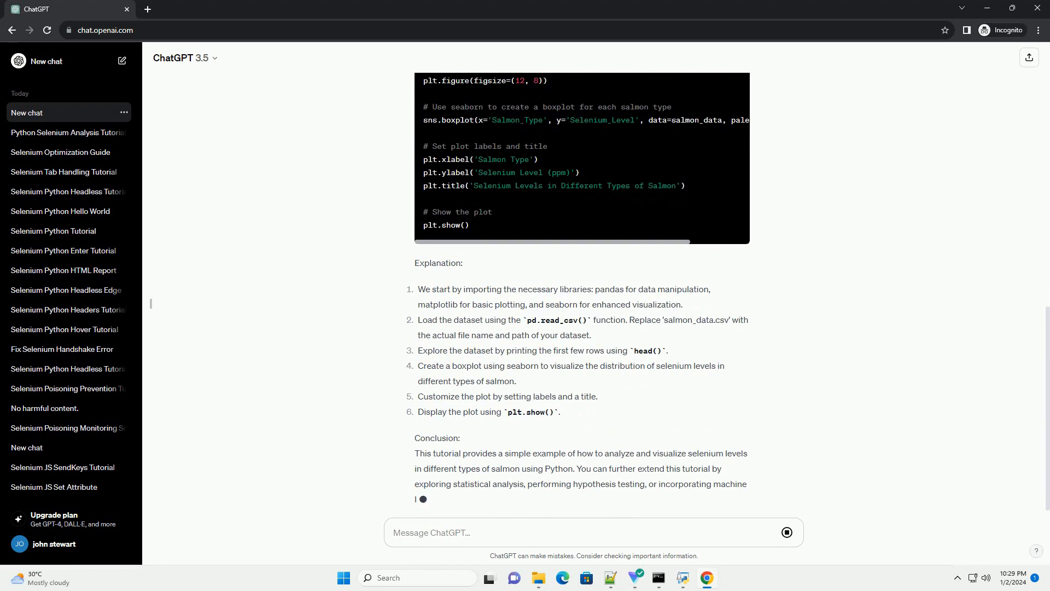